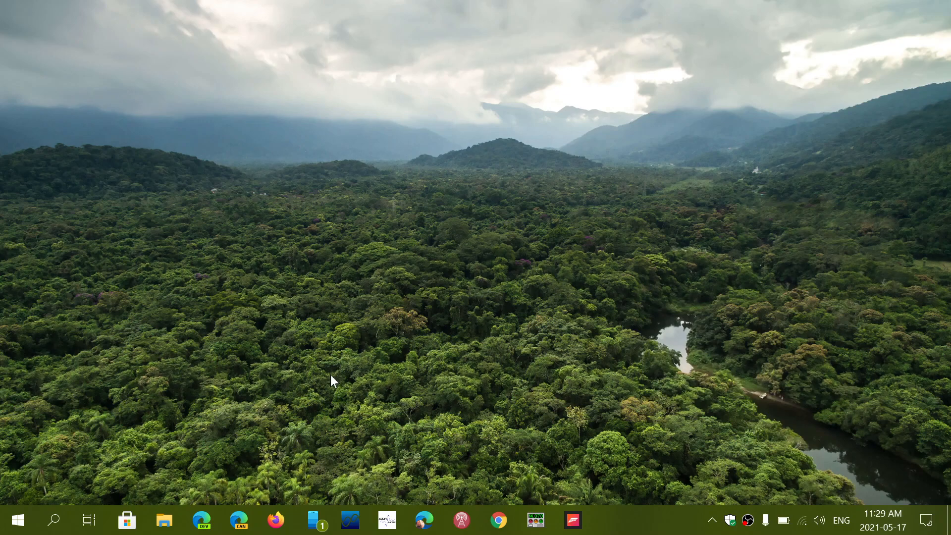
{"action": "mouse_move", "coordinate": [446, 346]}
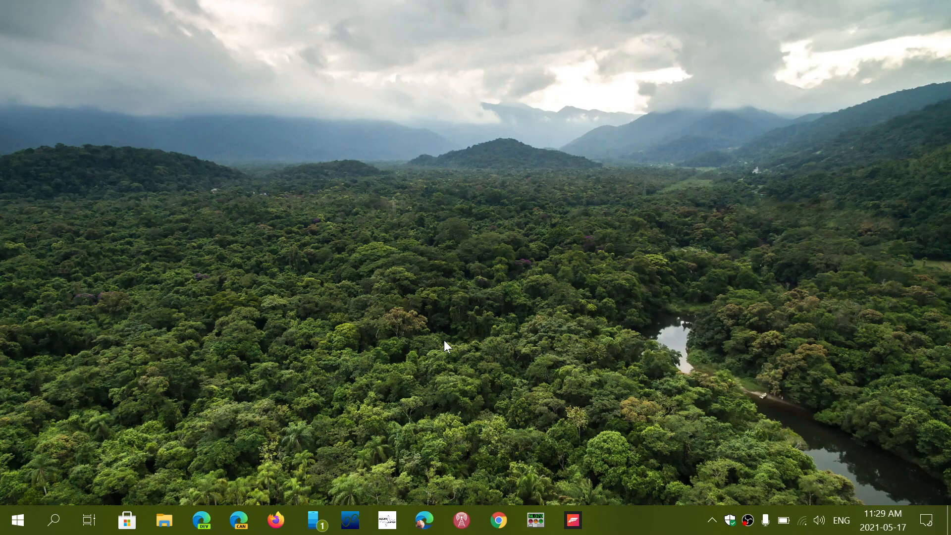
{"action": "mouse_move", "coordinate": [688, 375]}
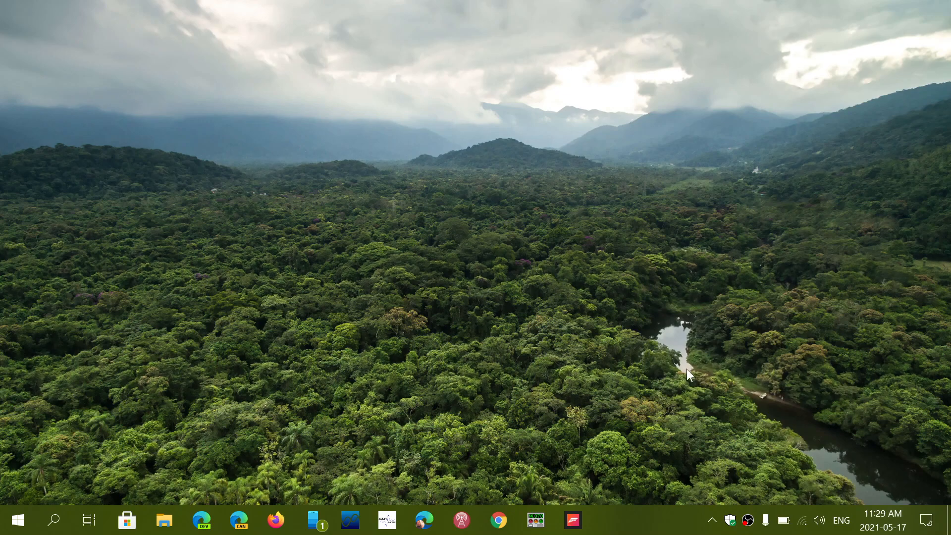
{"action": "mouse_move", "coordinate": [893, 410]}
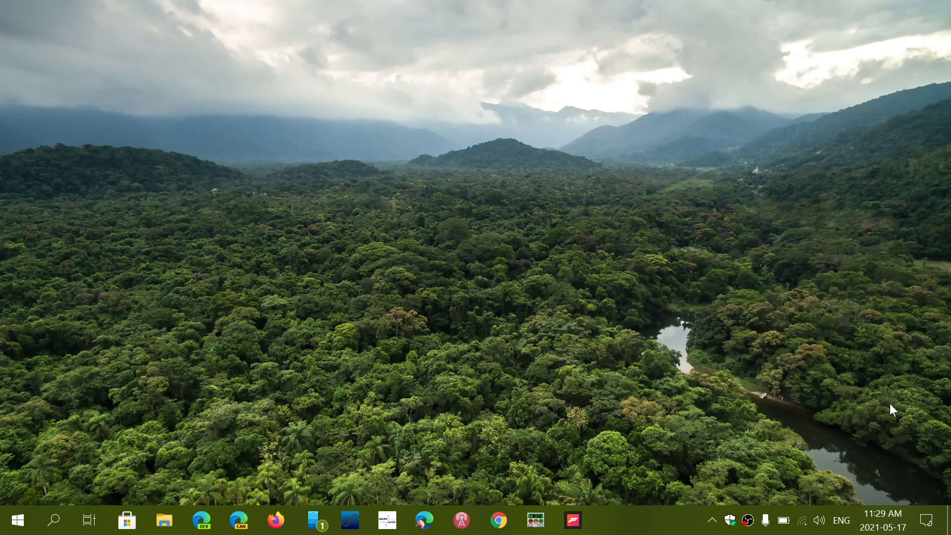
{"action": "mouse_move", "coordinate": [914, 459]}
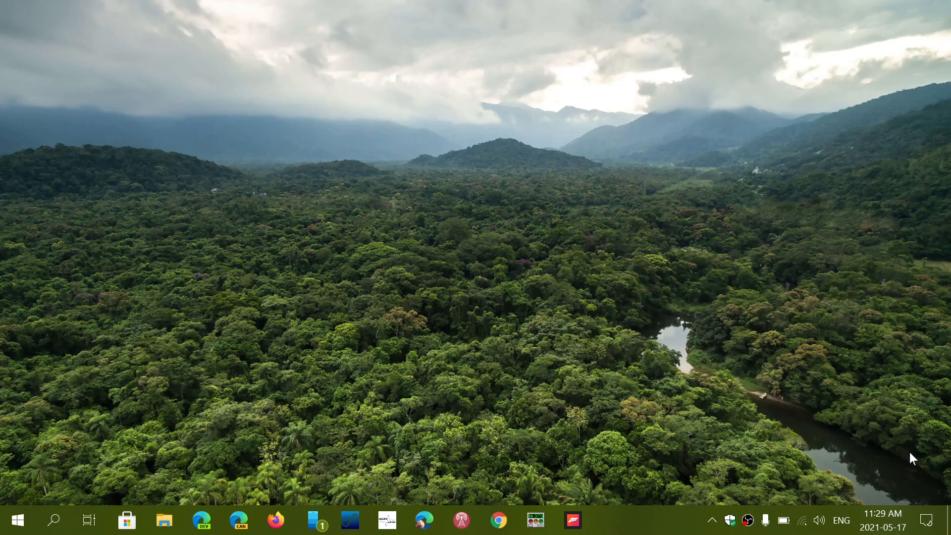
{"action": "mouse_move", "coordinate": [938, 505]}
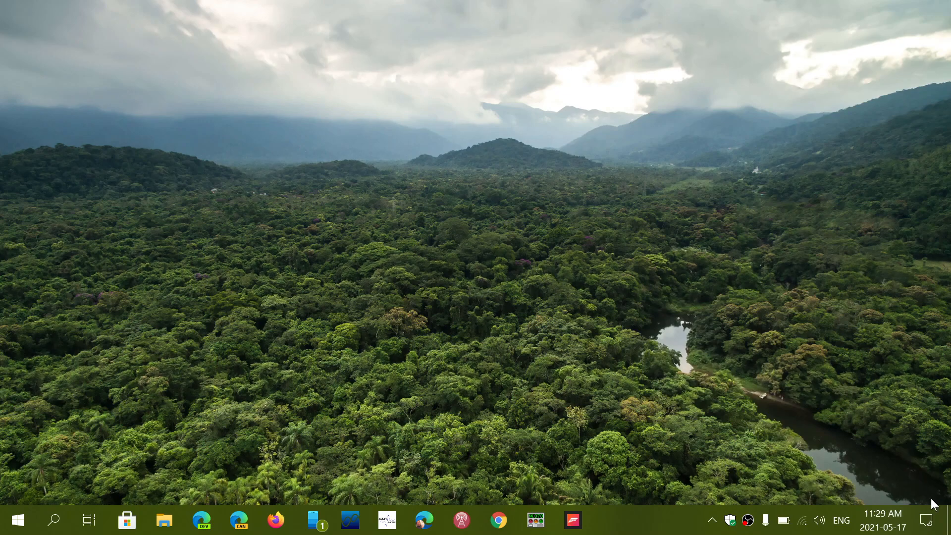
{"action": "mouse_move", "coordinate": [807, 432]}
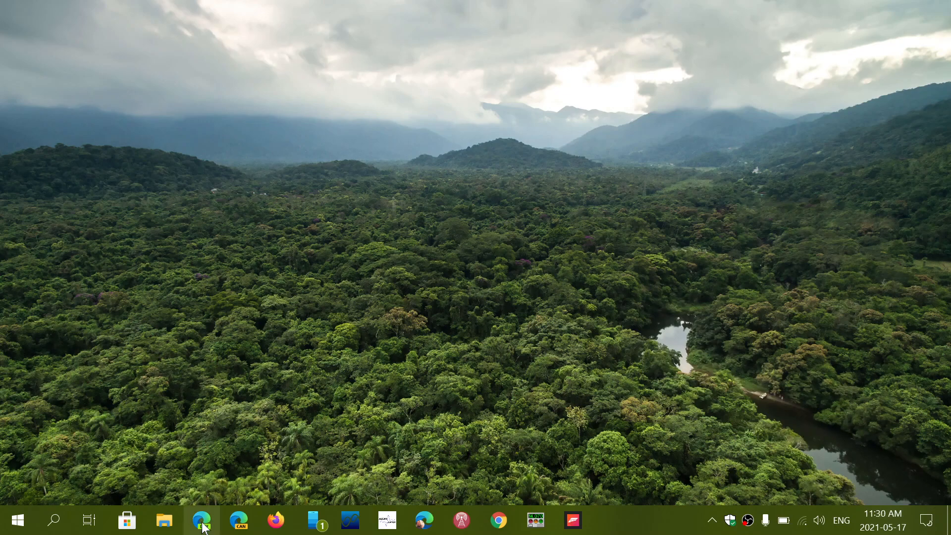
{"action": "left_click", "coordinate": [202, 520]}
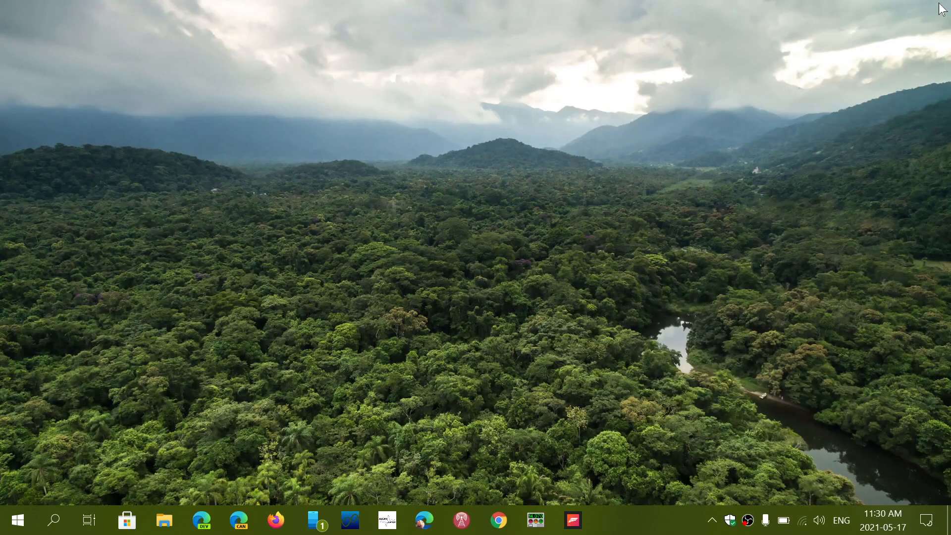
{"action": "mouse_move", "coordinate": [629, 294]}
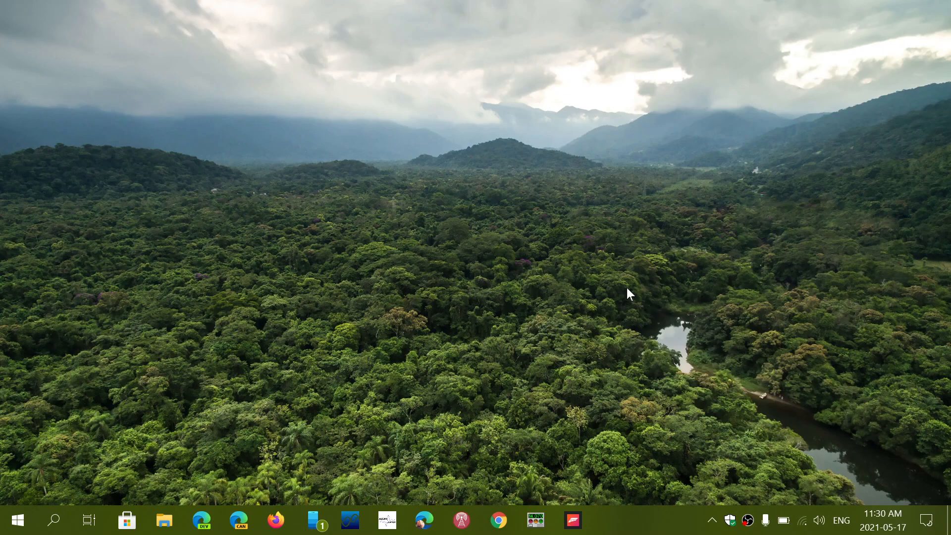
{"action": "mouse_move", "coordinate": [465, 334]}
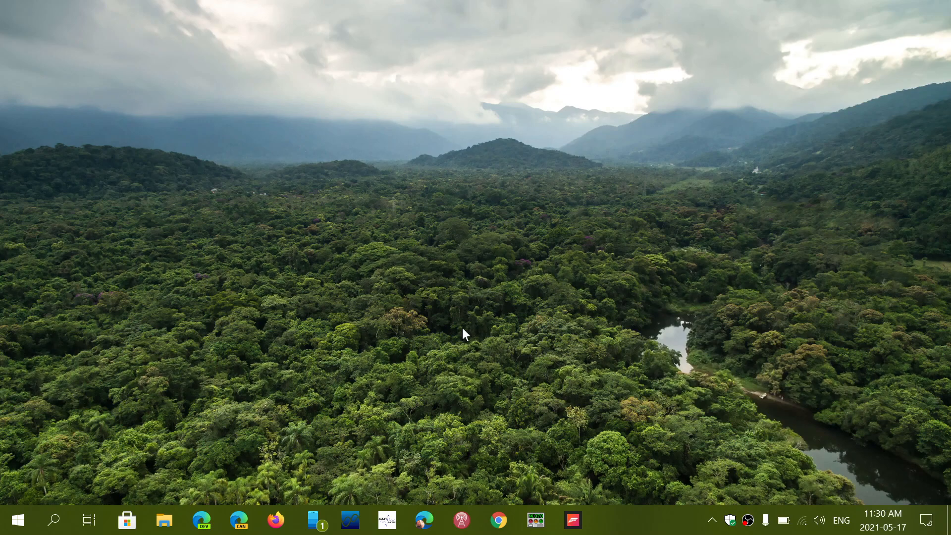
{"action": "mouse_move", "coordinate": [613, 298]}
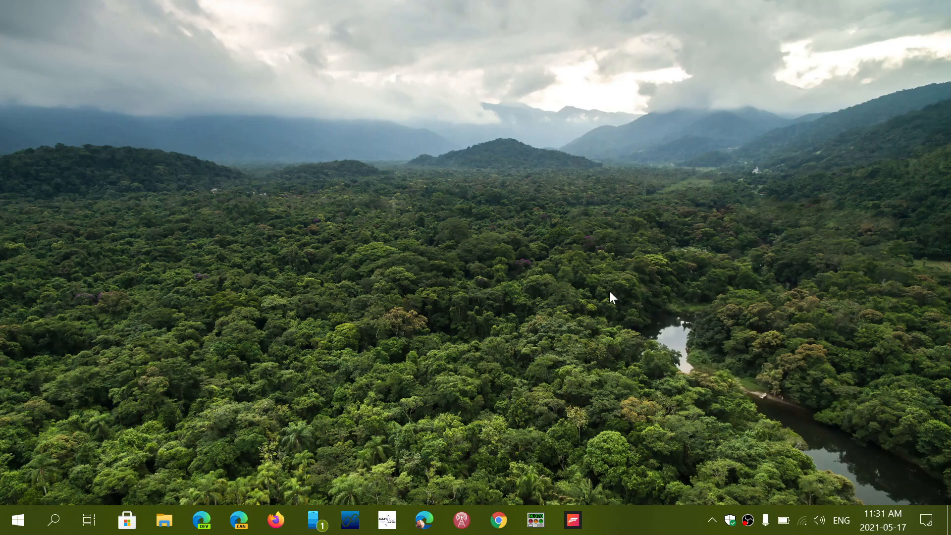
{"action": "mouse_move", "coordinate": [270, 340]}
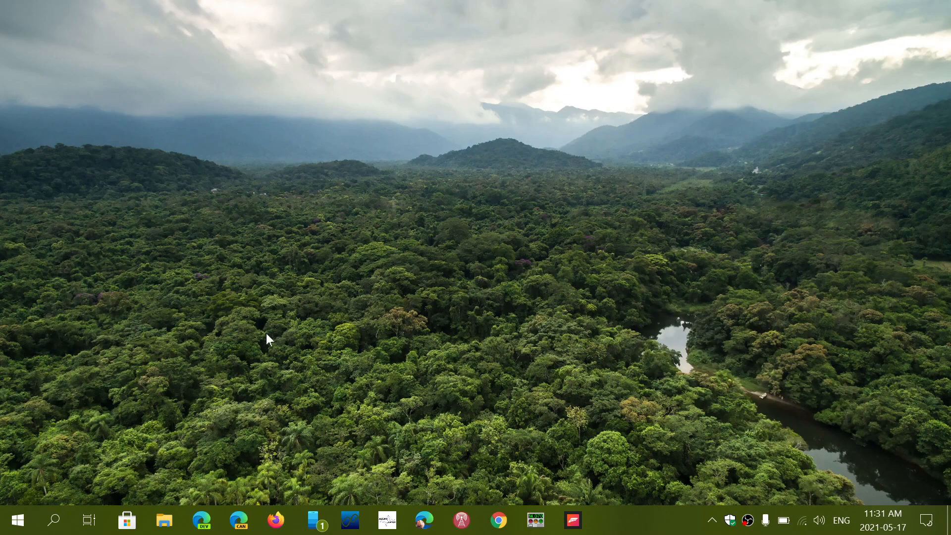
{"action": "mouse_move", "coordinate": [597, 339]}
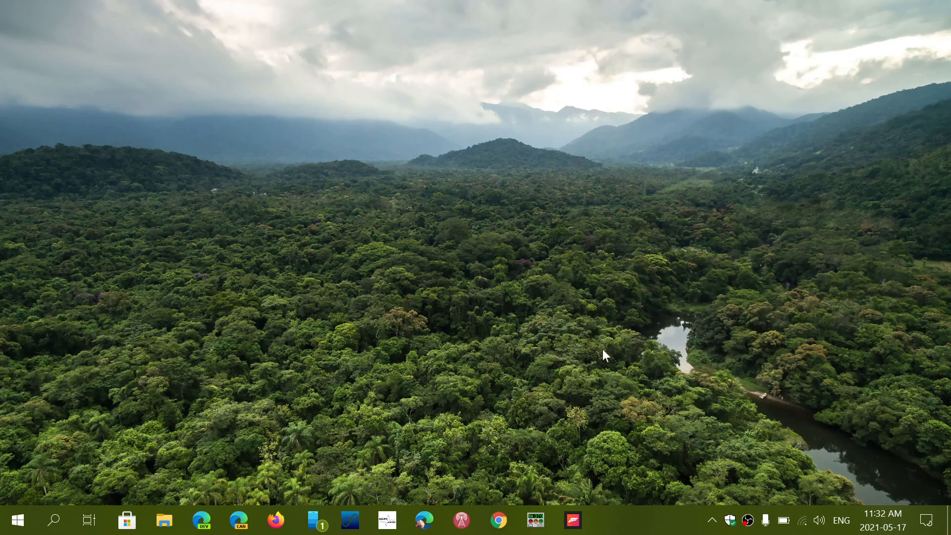
{"action": "mouse_move", "coordinate": [586, 338]}
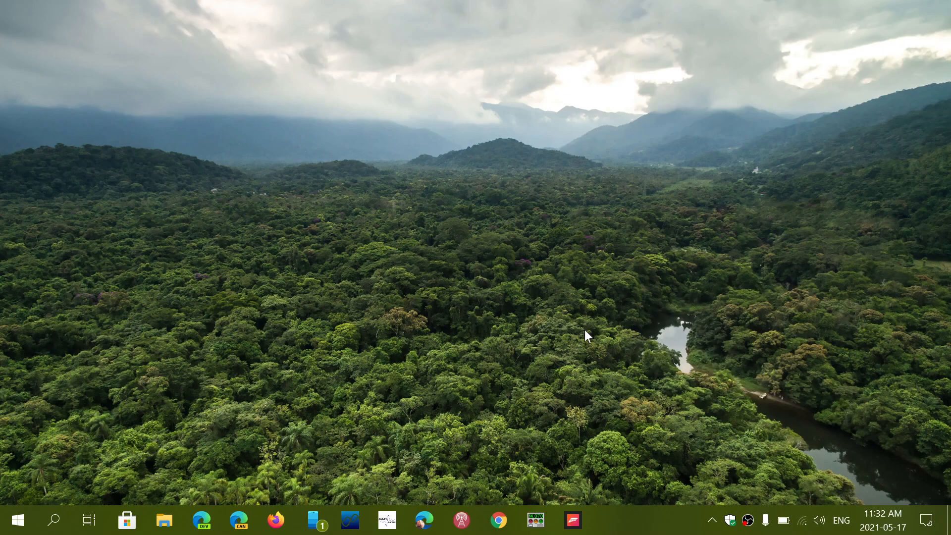
{"action": "mouse_move", "coordinate": [613, 370]}
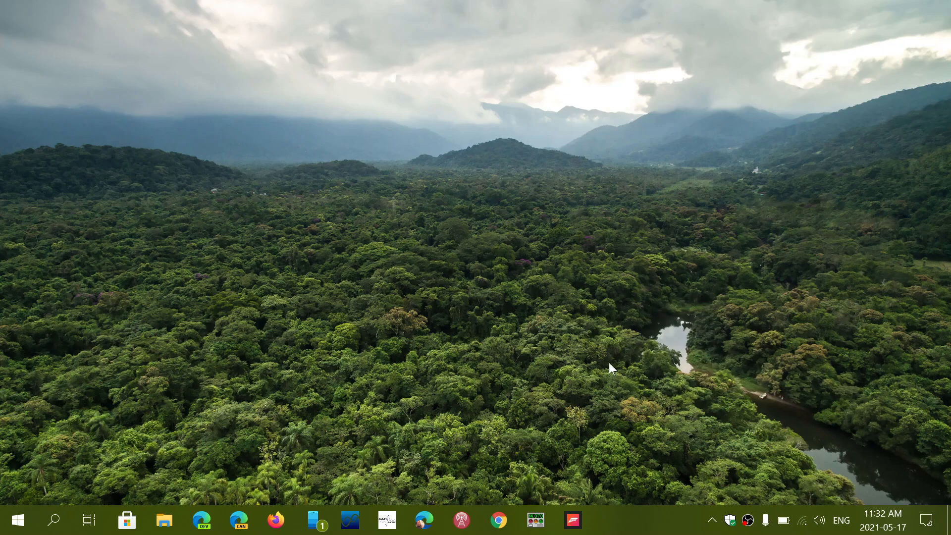
{"action": "mouse_move", "coordinate": [687, 364]}
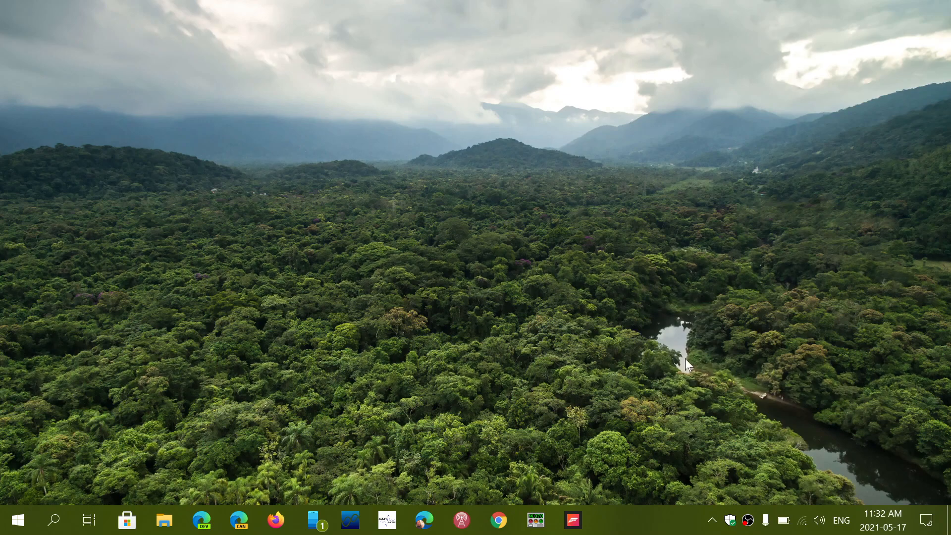